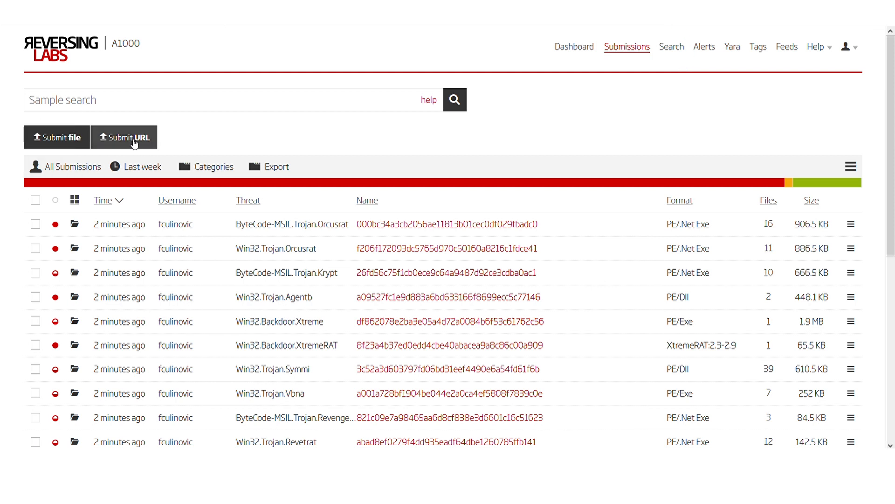
mouse_move(204, 127)
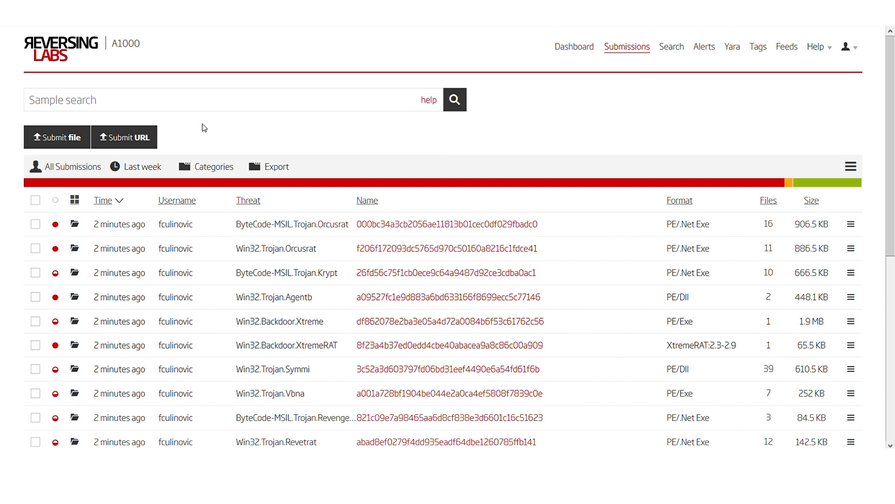
mouse_move(138, 108)
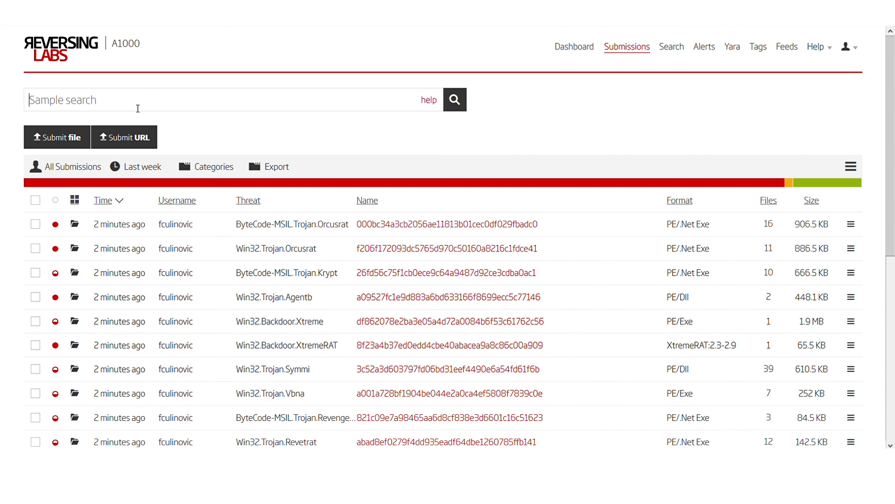
Enter the SHA256 hash 83b41a81…c48d3252 into the Submissions sample search.
type("83b41a81929f3c7cc4ace944b17d497bf98d251970753ee665975ff9c48d3252")
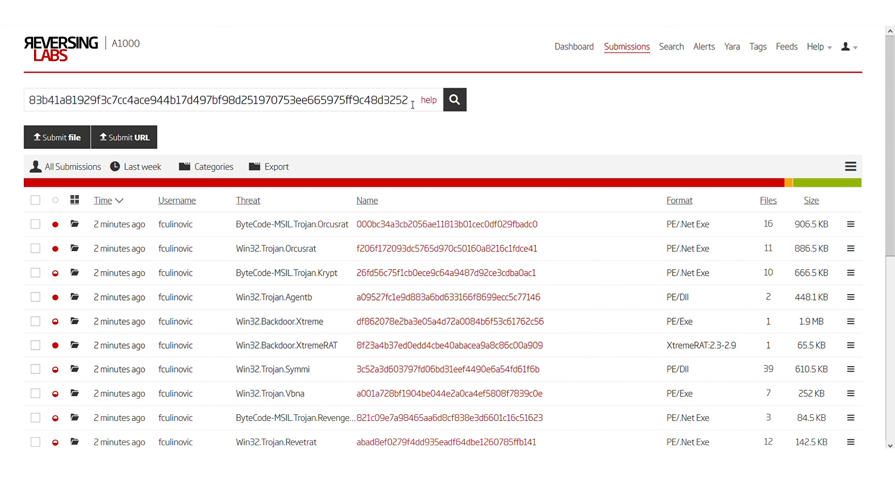
Search the hash and queue the Win32.Backdoor.Fynloski cloud result via Fetch & Analyze.
left_click(454, 100)
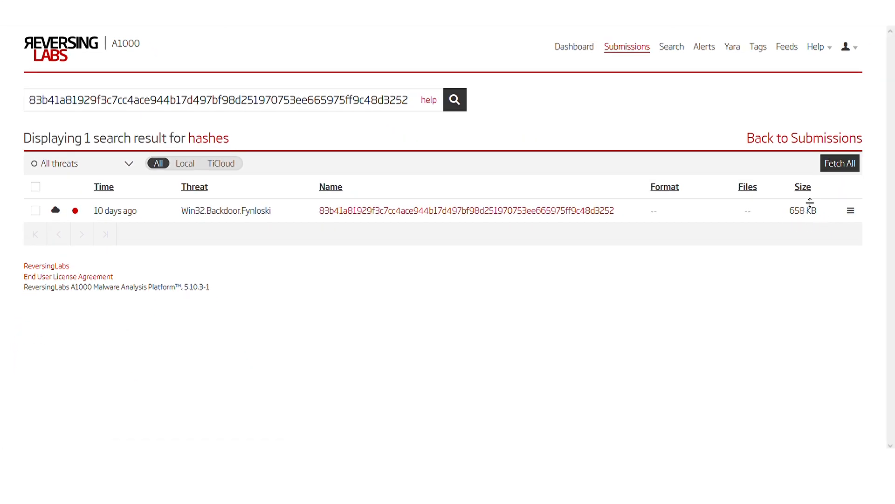
mouse_move(830, 198)
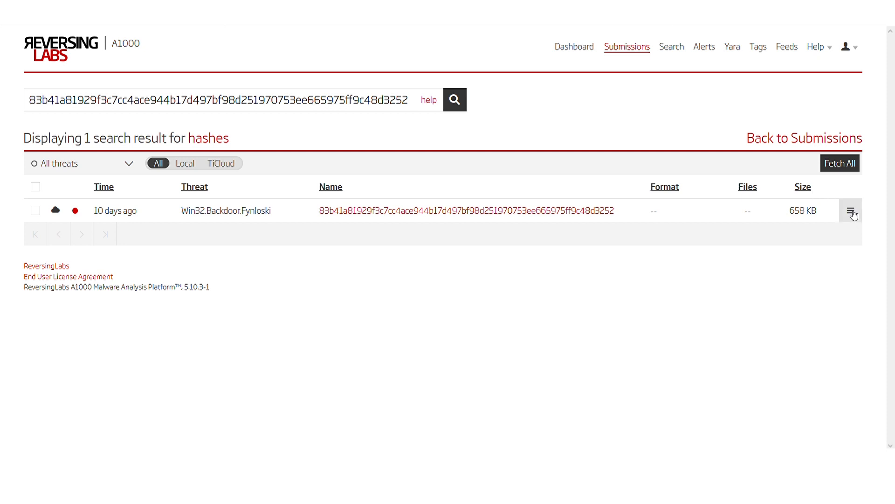
left_click(852, 211)
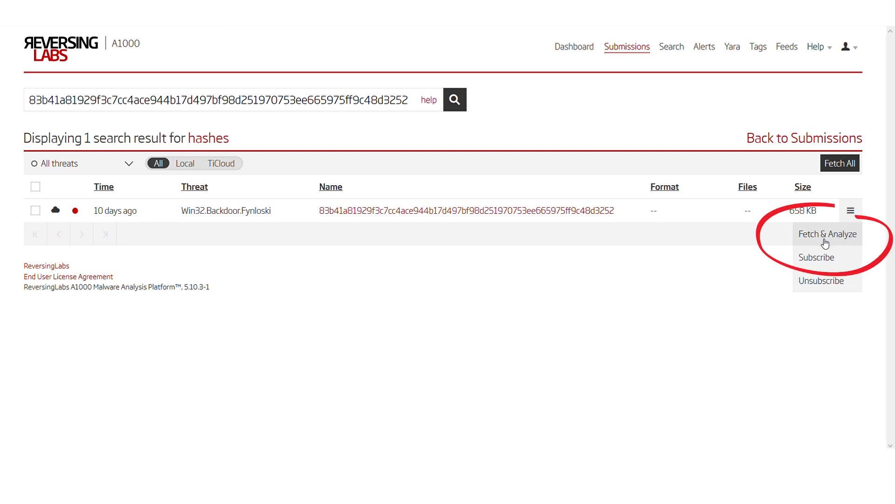
left_click(827, 234)
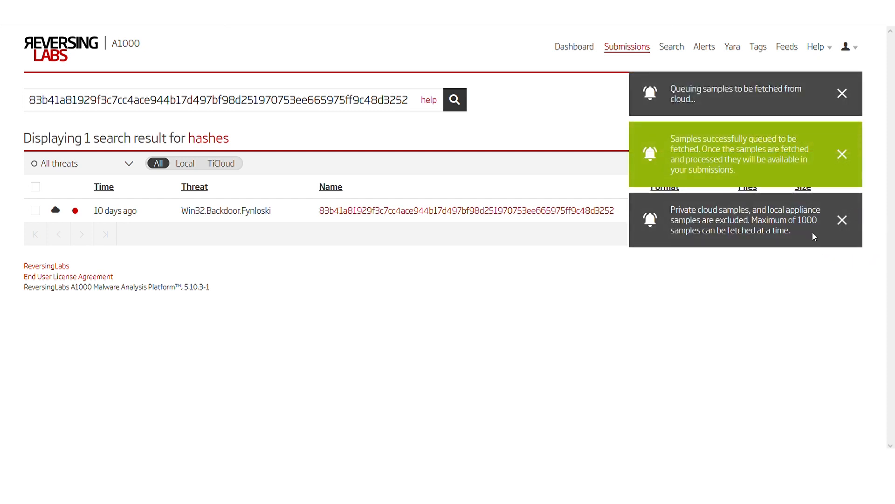
mouse_move(625, 60)
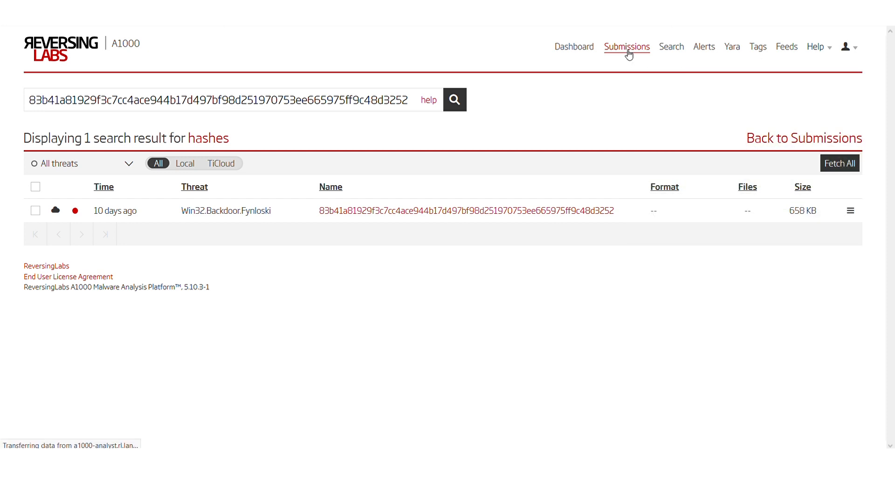
Return to the Submissions list where the new DarkComet entry appears on top.
left_click(626, 46)
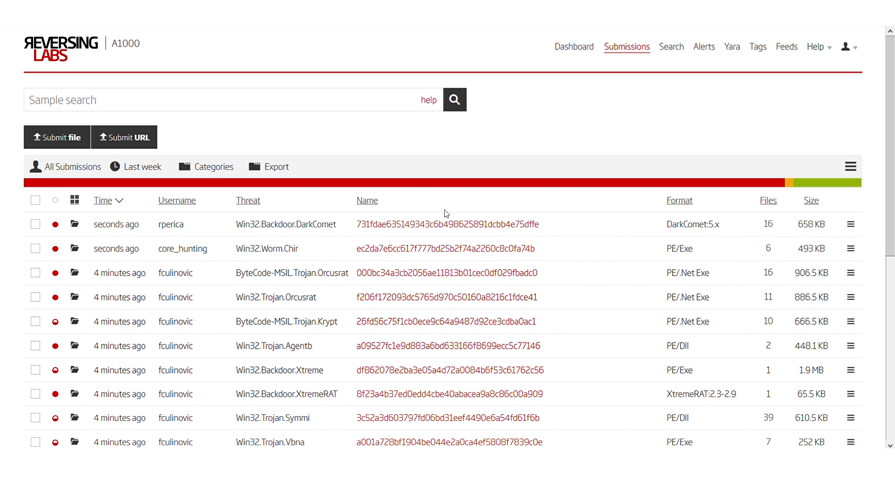
mouse_move(263, 111)
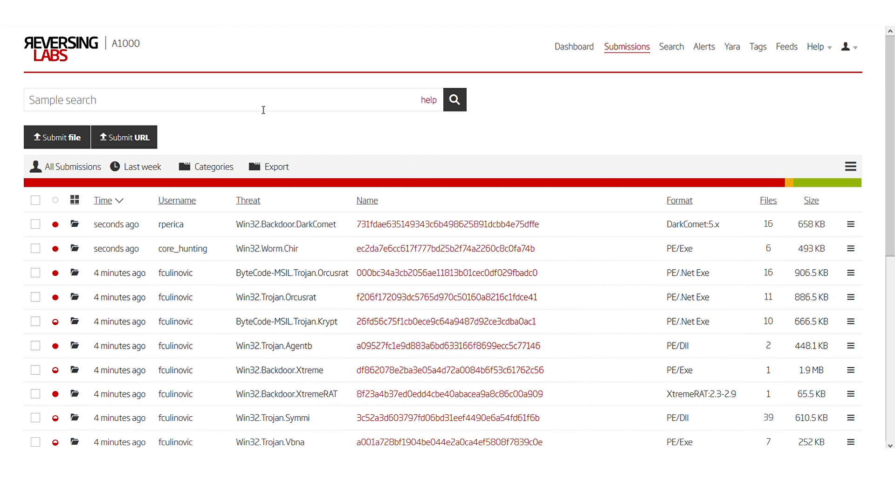
mouse_move(424, 223)
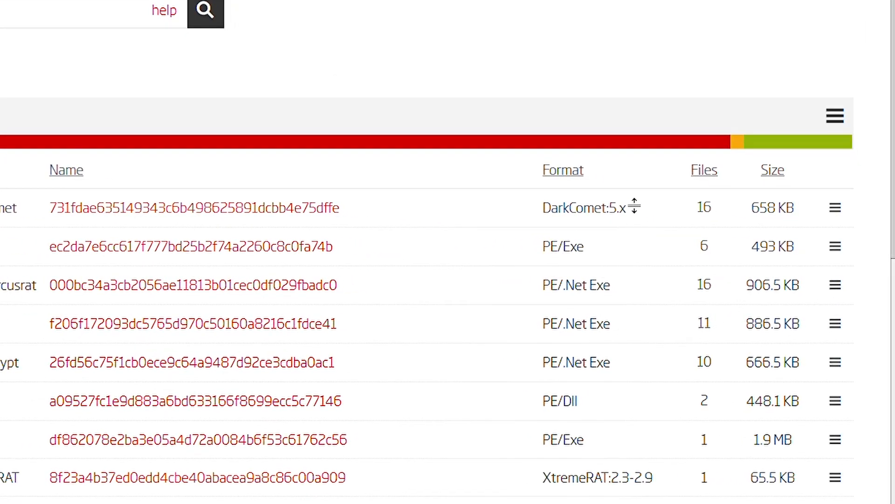
mouse_move(600, 193)
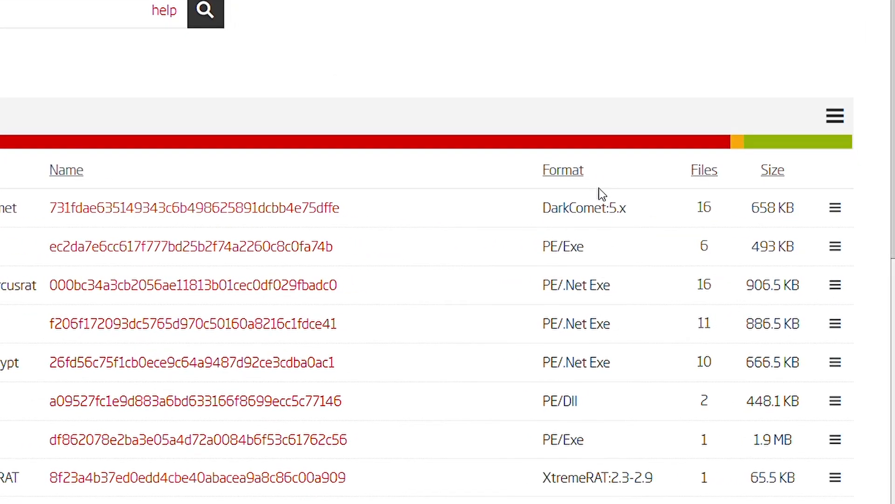
mouse_move(603, 214)
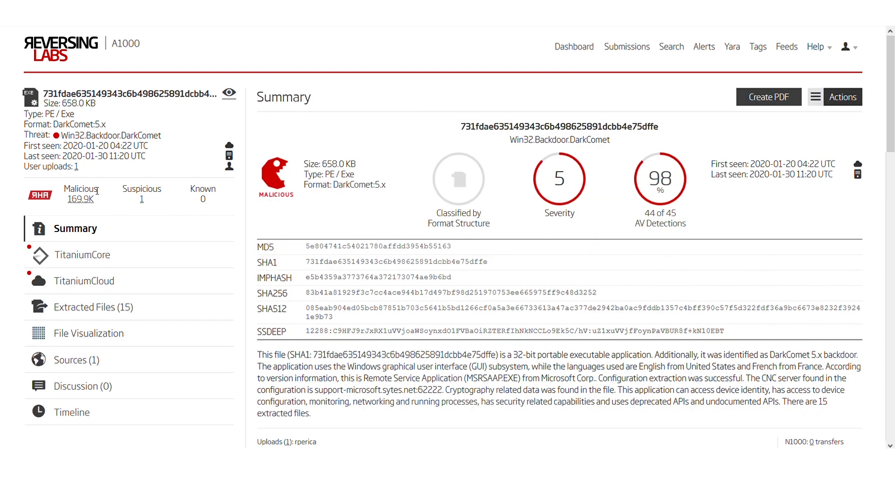
mouse_move(125, 261)
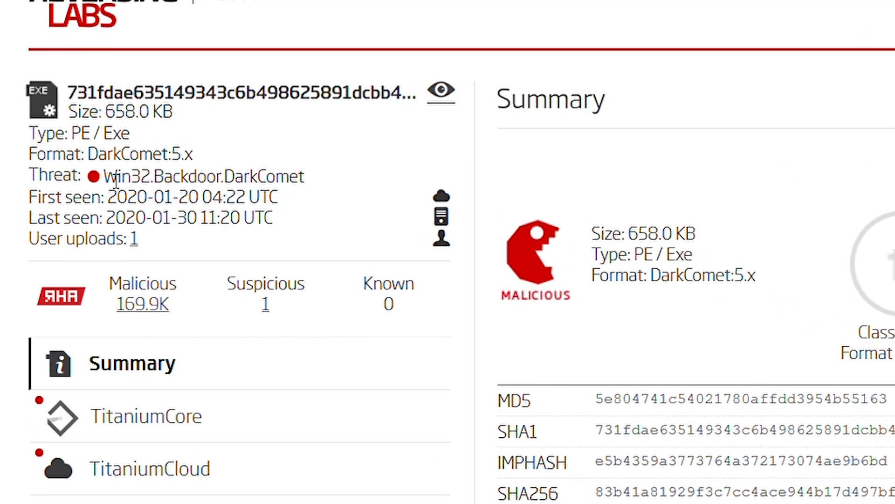
Select the Win32.Backdoor.DarkComet threat name to reach its summary report.
double_click(114, 177)
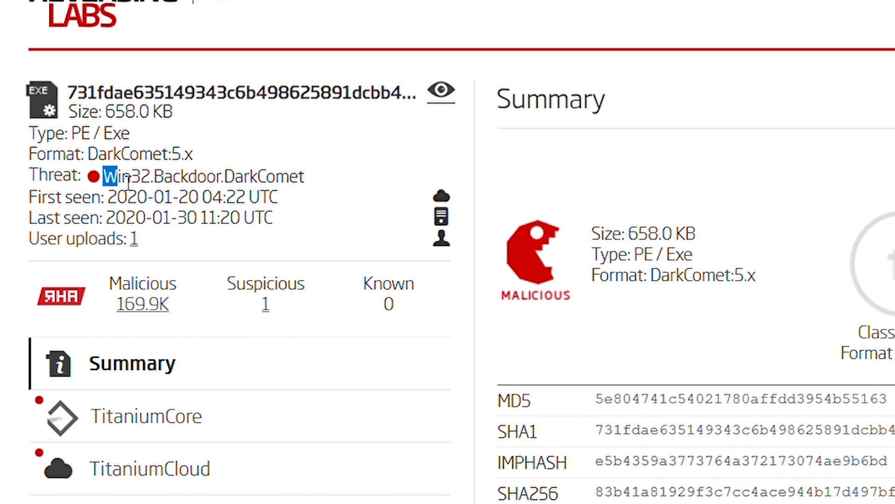
double_click(257, 177)
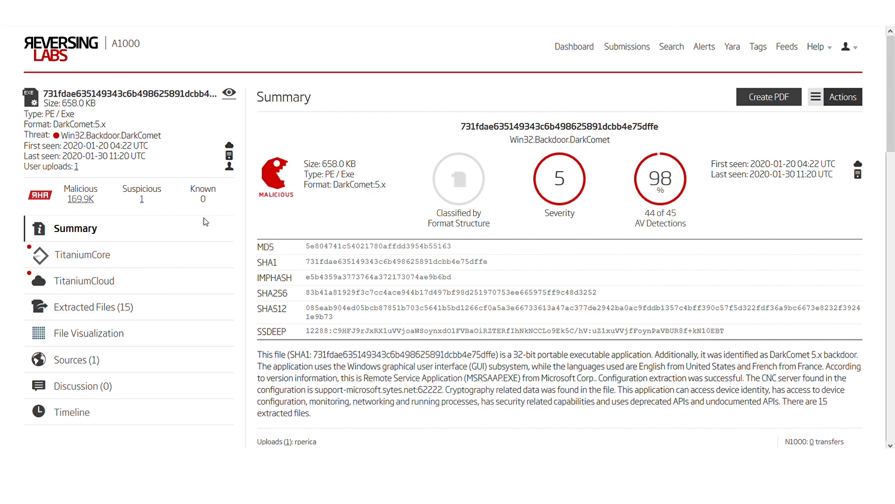
mouse_move(183, 227)
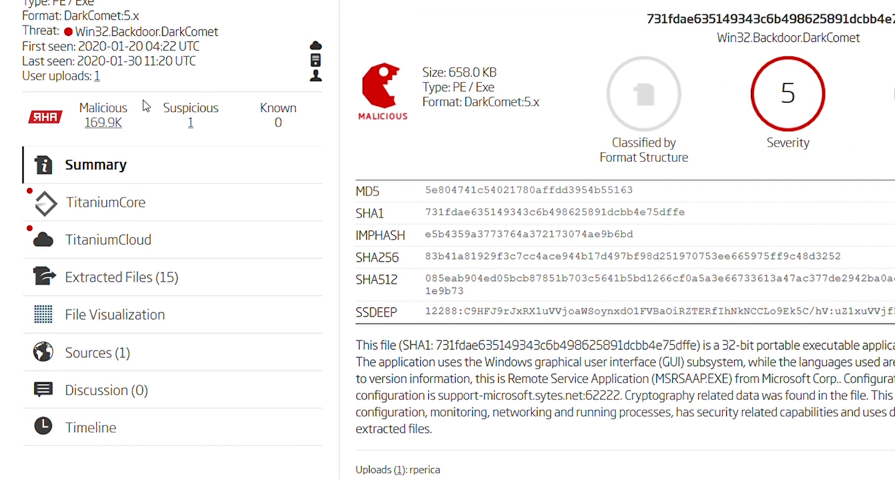
mouse_move(105, 203)
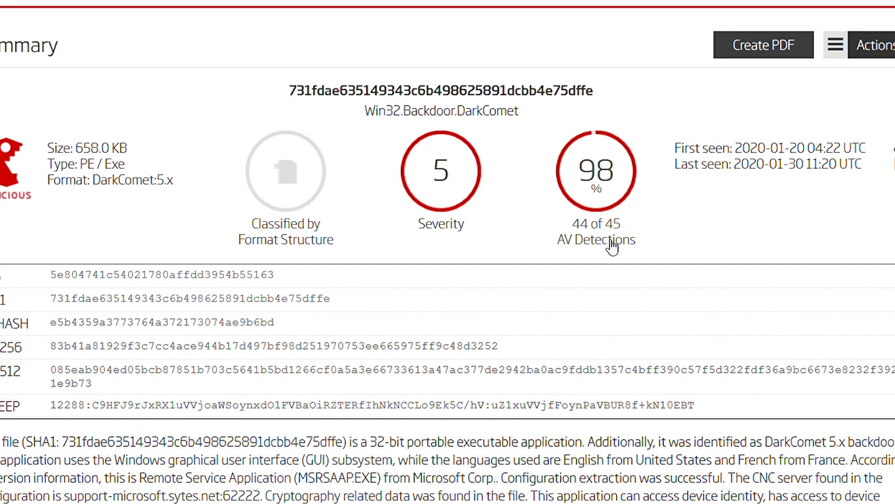
mouse_move(664, 254)
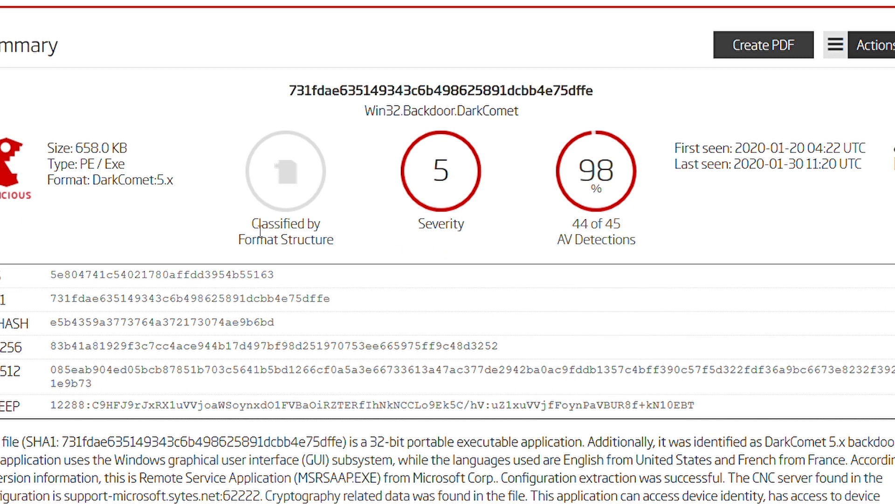
mouse_move(352, 248)
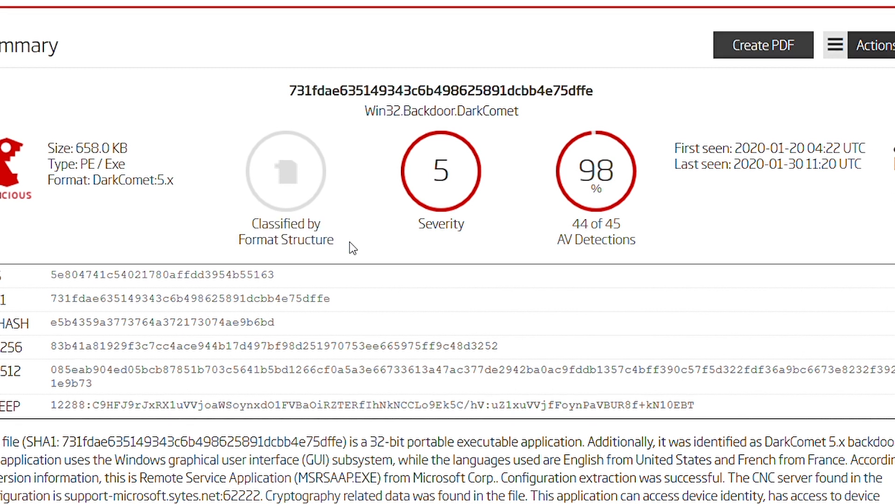
Scroll the summary to the sample description and system tags like process-injection.
scroll("down", 3)
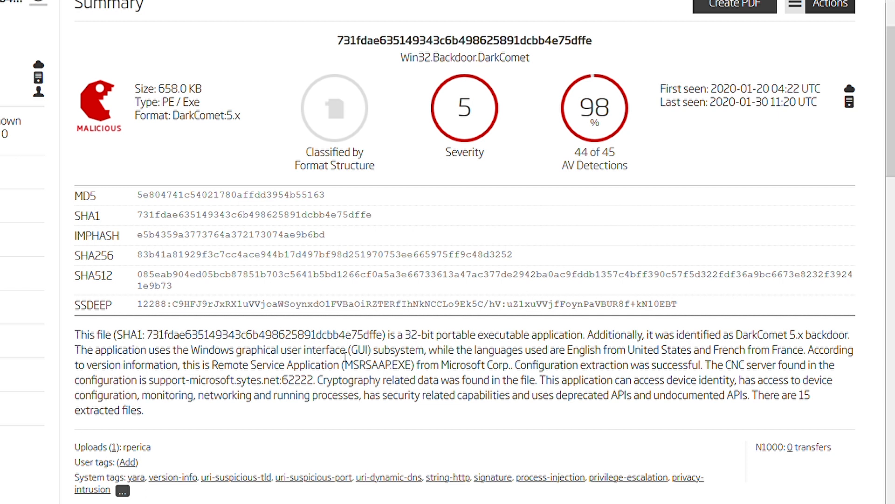
mouse_move(478, 380)
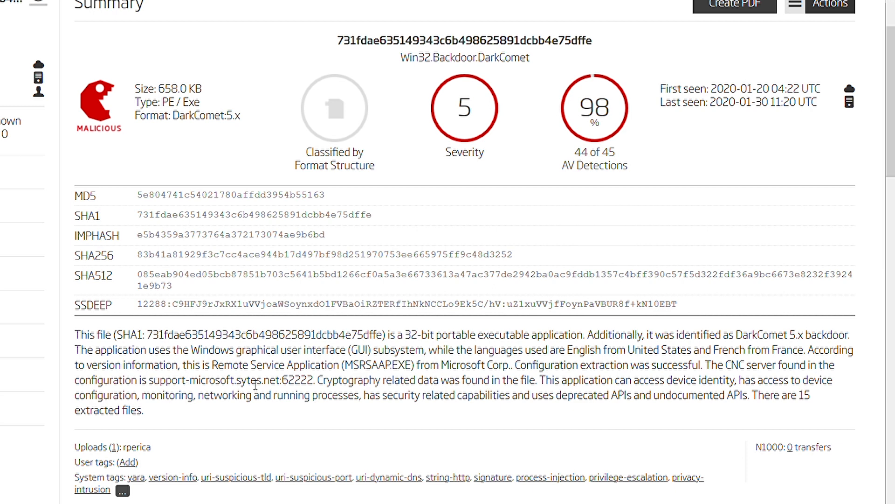
mouse_move(304, 378)
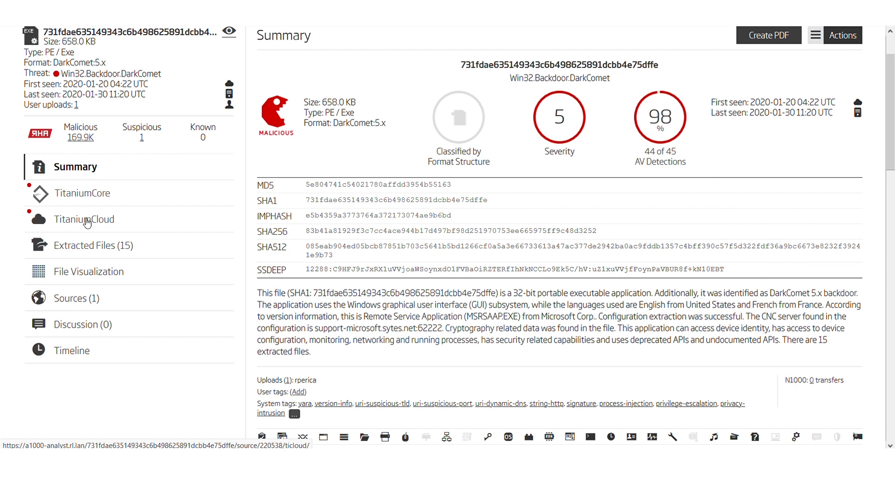
View the TitaniumCloud detection history and highlight the DarkKomet name in AV engine verdicts.
left_click(84, 218)
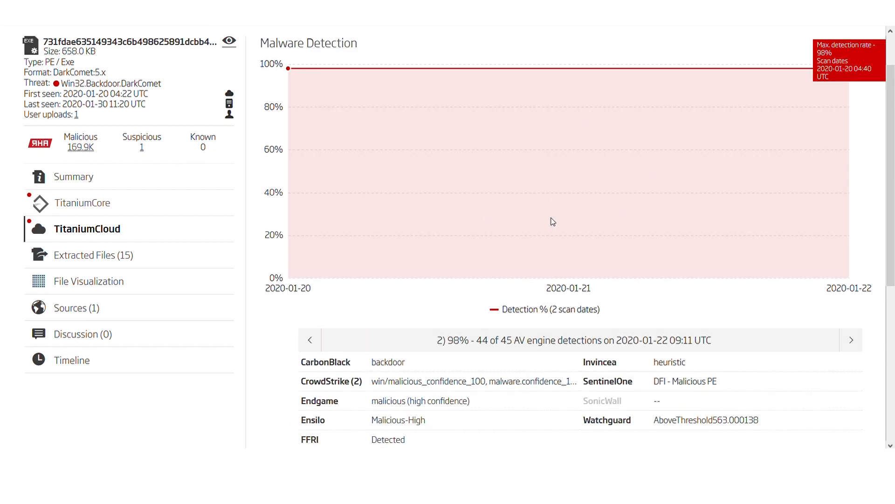
scroll("down", 3)
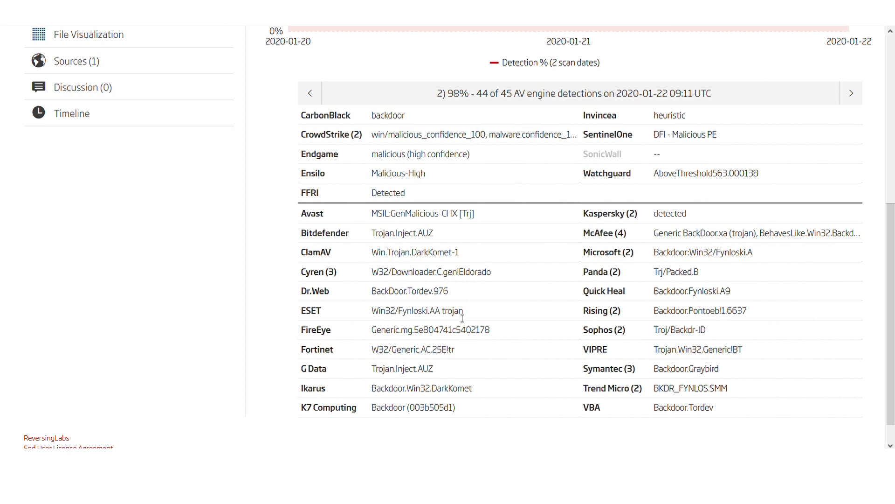
mouse_move(439, 274)
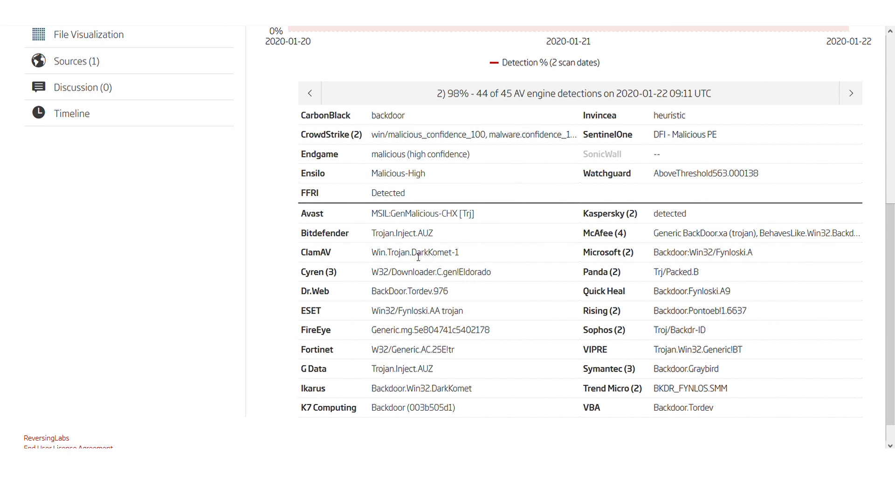
double_click(412, 310)
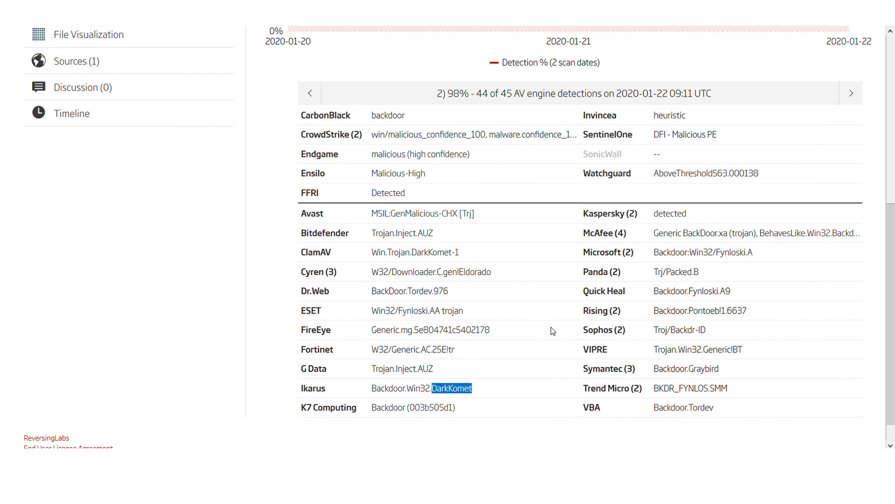
double_click(730, 252)
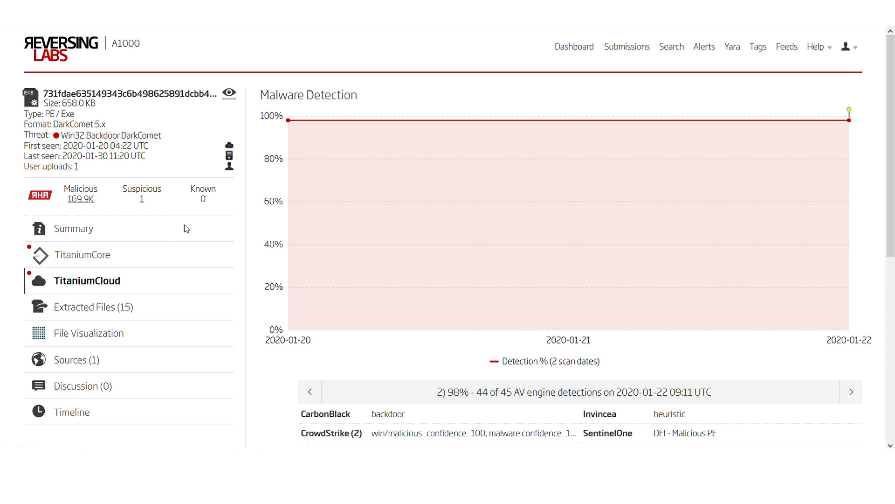
mouse_move(188, 232)
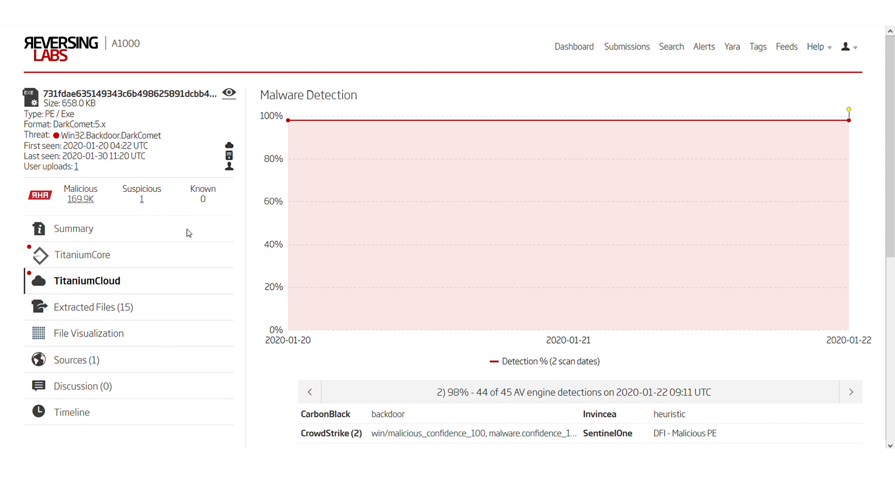
mouse_move(194, 224)
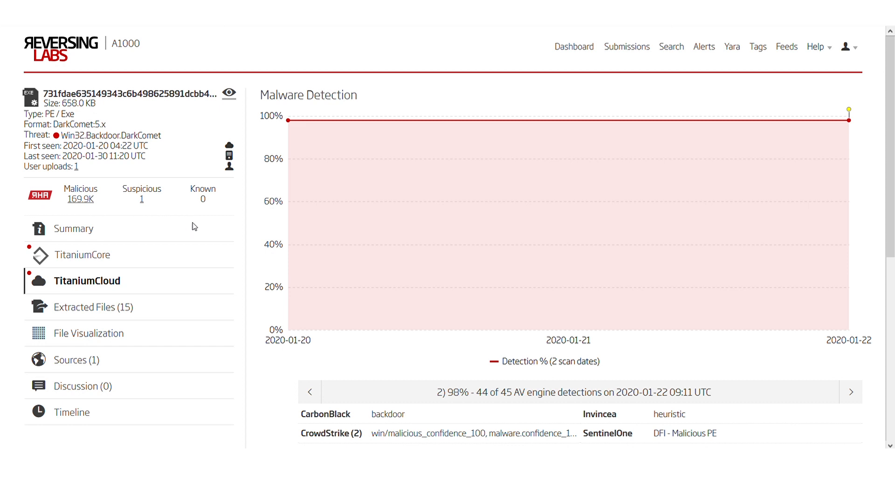
View the TitaniumCore static analysis with DarkComet bot version, mutex, server and hashes.
left_click(83, 254)
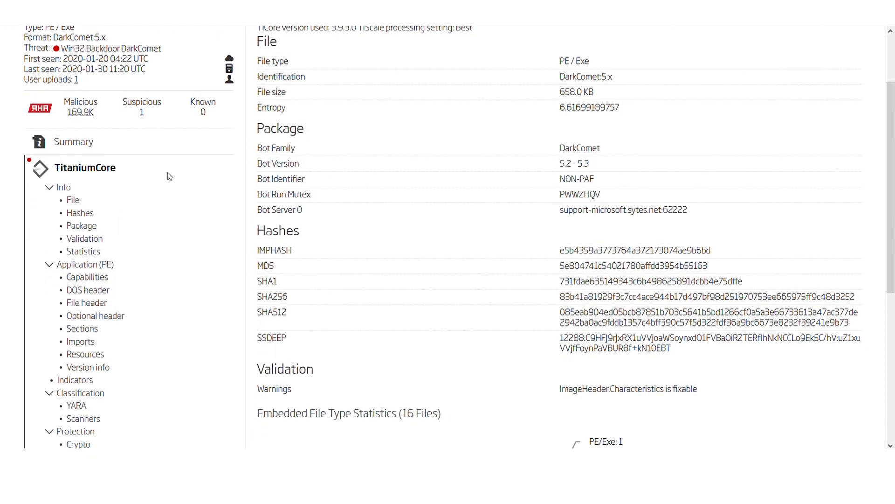
scroll("down", 3)
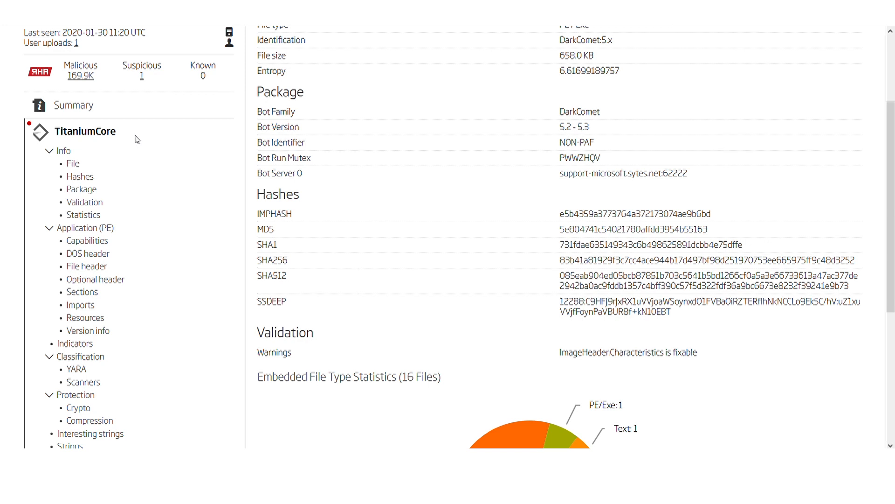
mouse_move(86, 132)
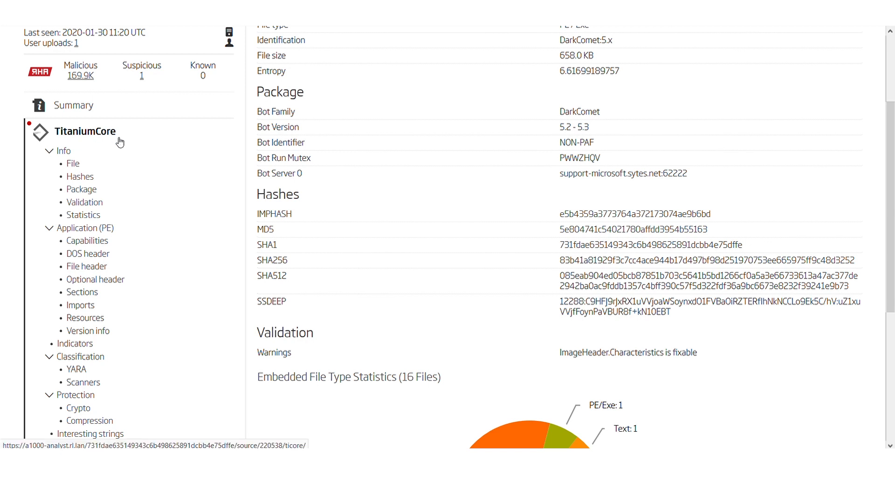
mouse_move(88, 330)
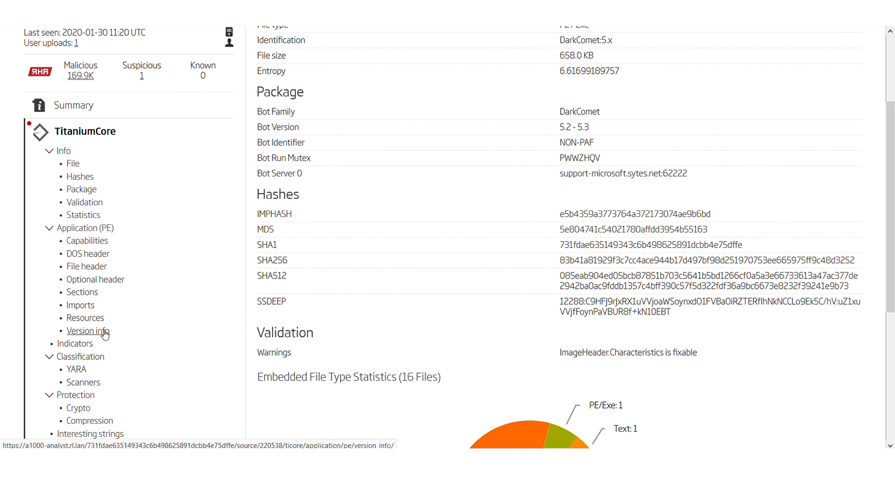
Jump to Version info claiming Microsoft's Remote Service Application, then to Indicators.
left_click(89, 330)
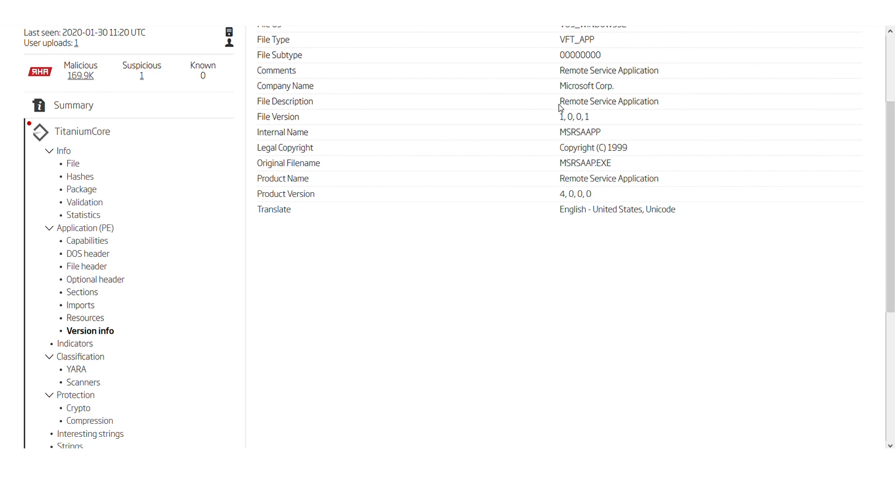
double_click(608, 101)
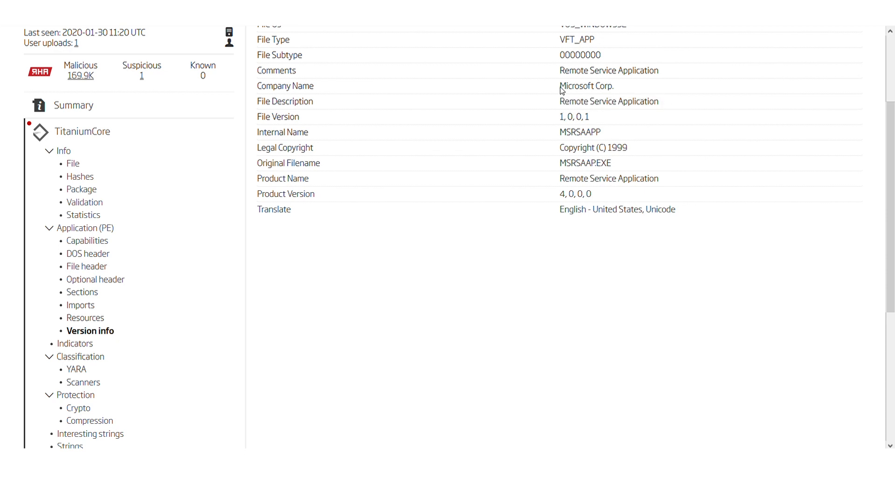
left_click(75, 342)
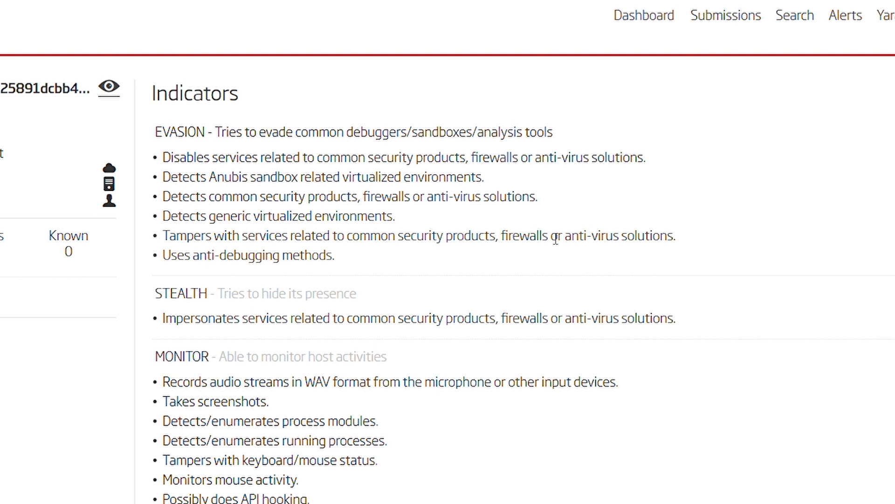
mouse_move(562, 224)
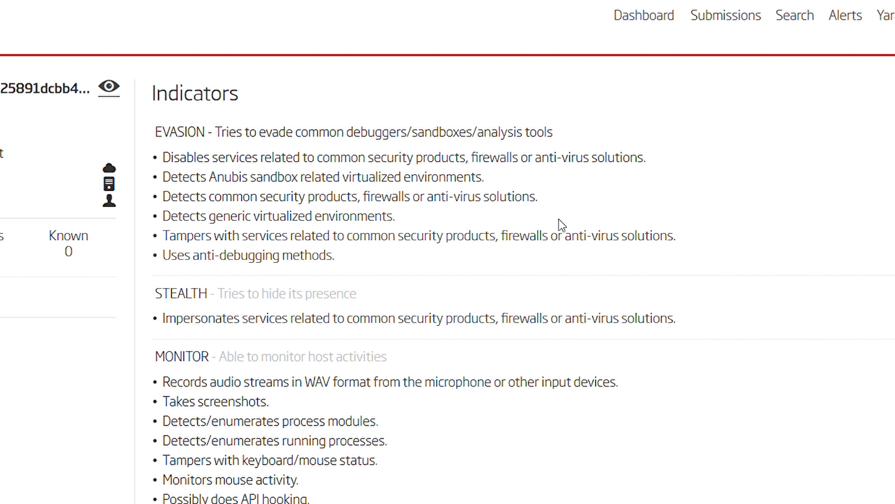
mouse_move(338, 248)
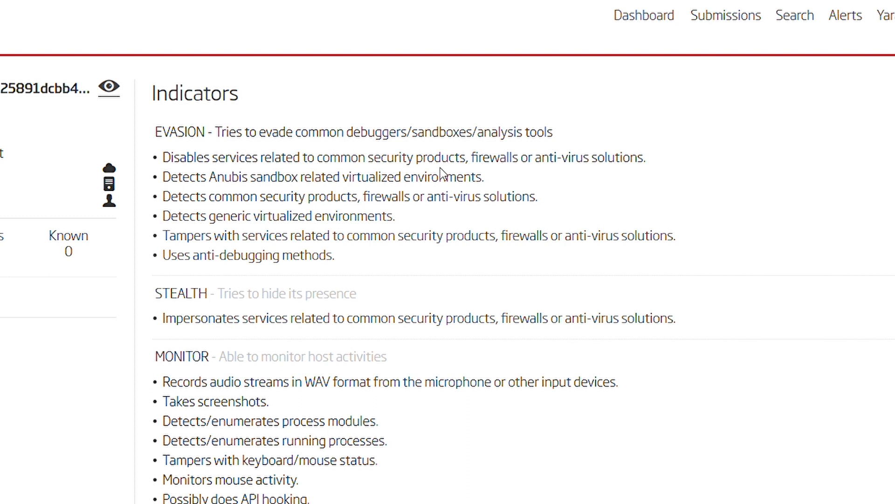
mouse_move(560, 164)
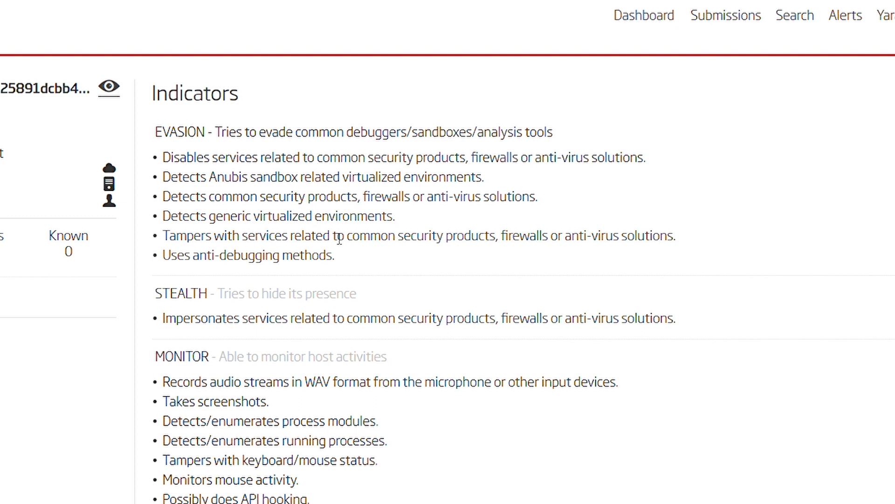
Scroll through all indicators from network and execution to memory injection and clipboard stealing.
scroll("down", 3)
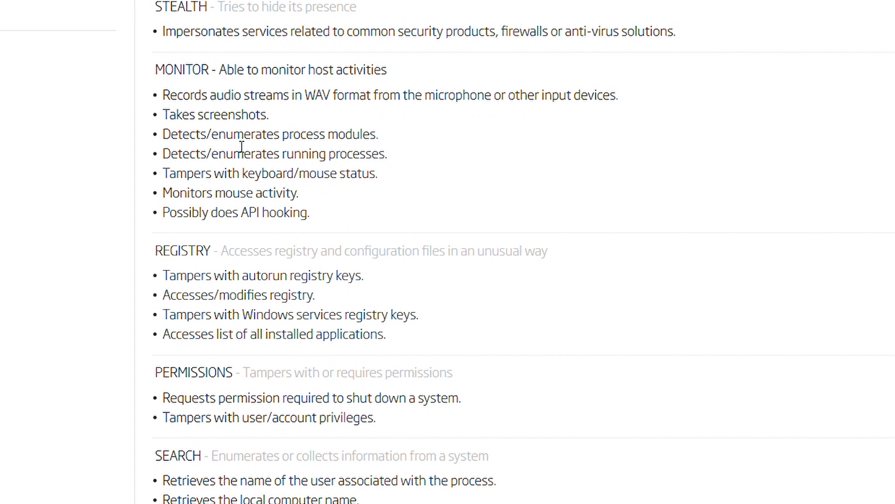
mouse_move(384, 139)
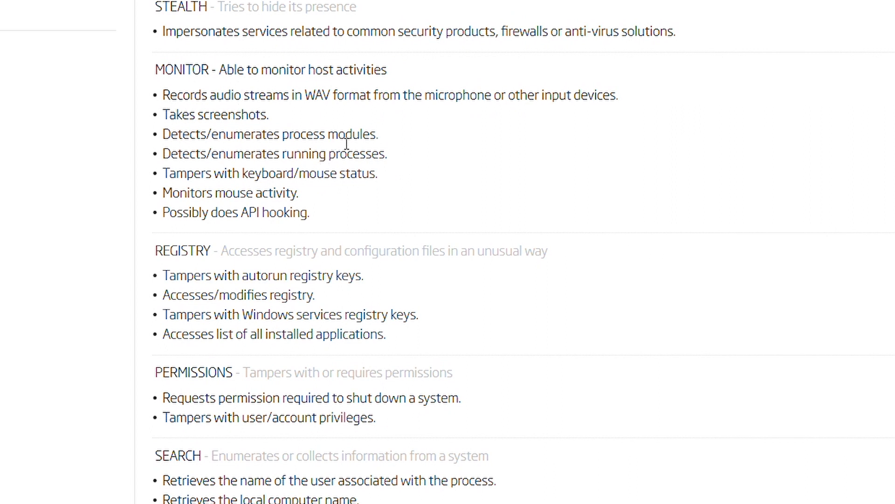
scroll("down", 3)
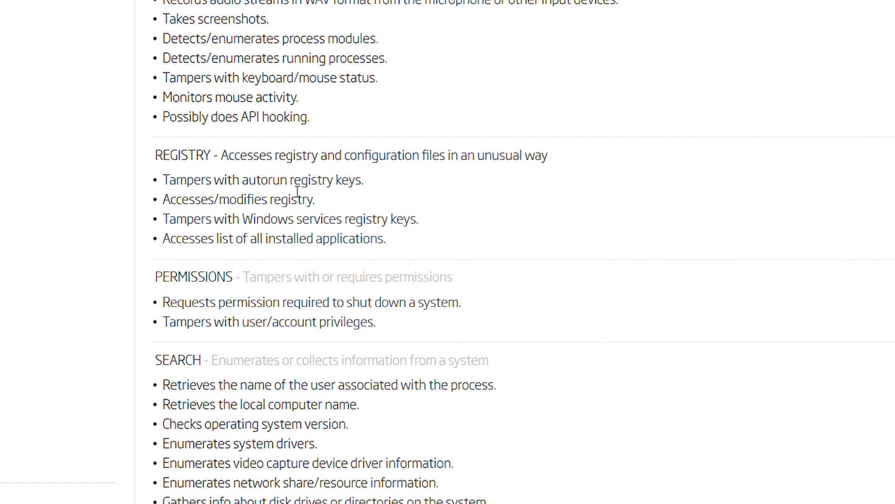
mouse_move(342, 215)
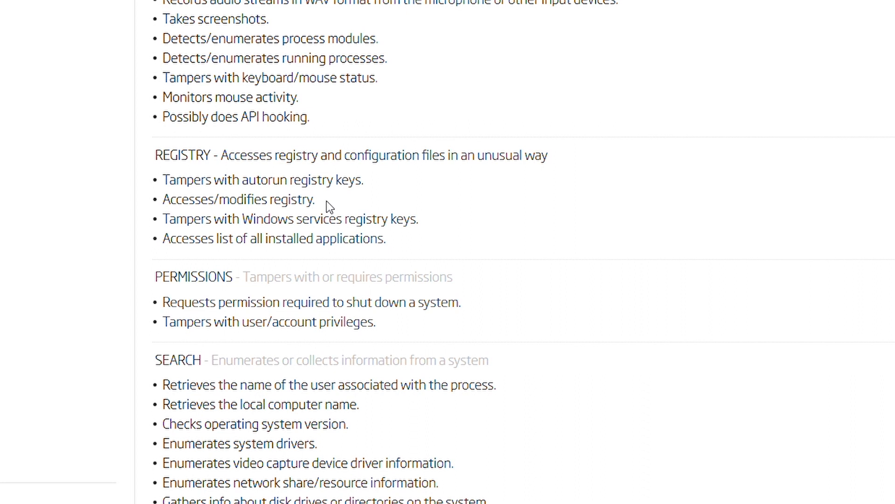
scroll("down", 3)
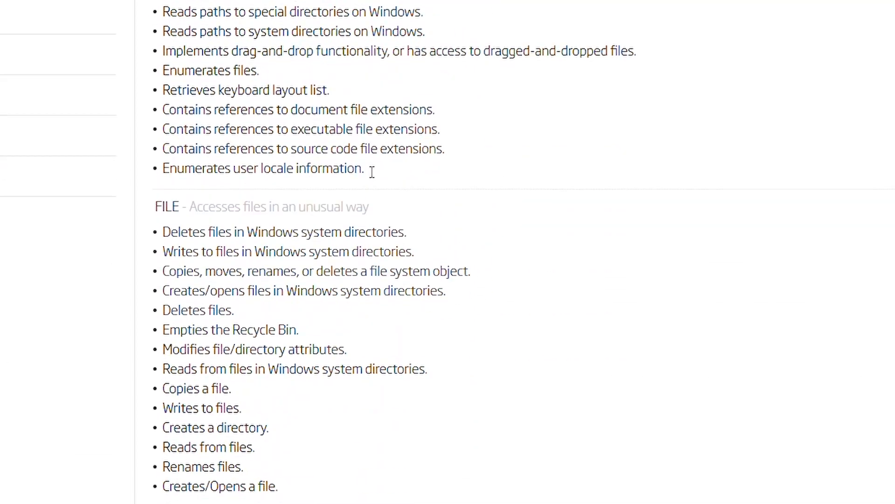
scroll("down", 3)
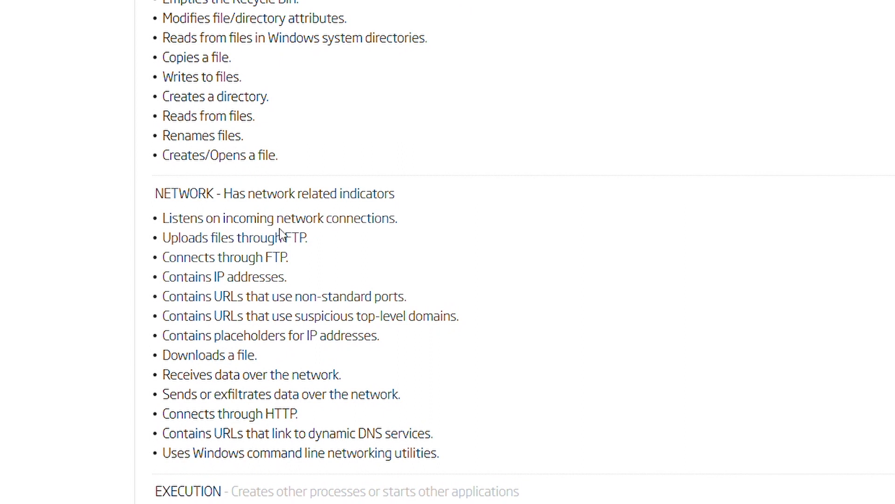
mouse_move(322, 265)
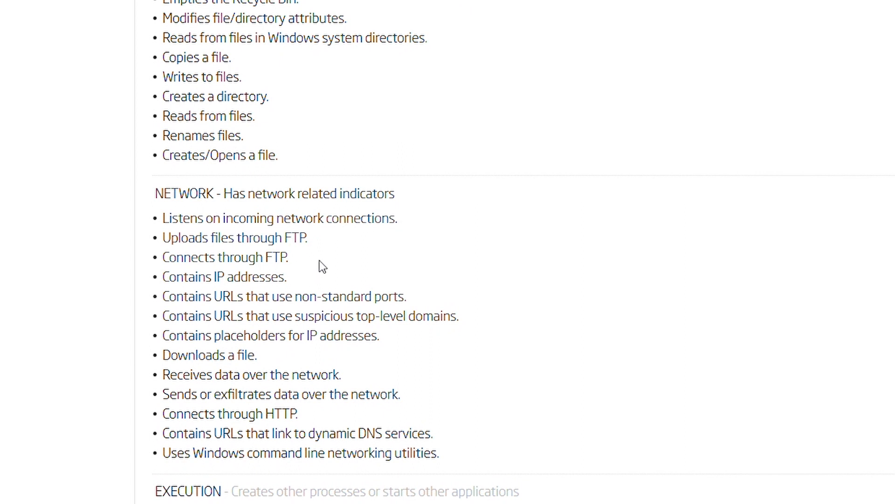
mouse_move(419, 259)
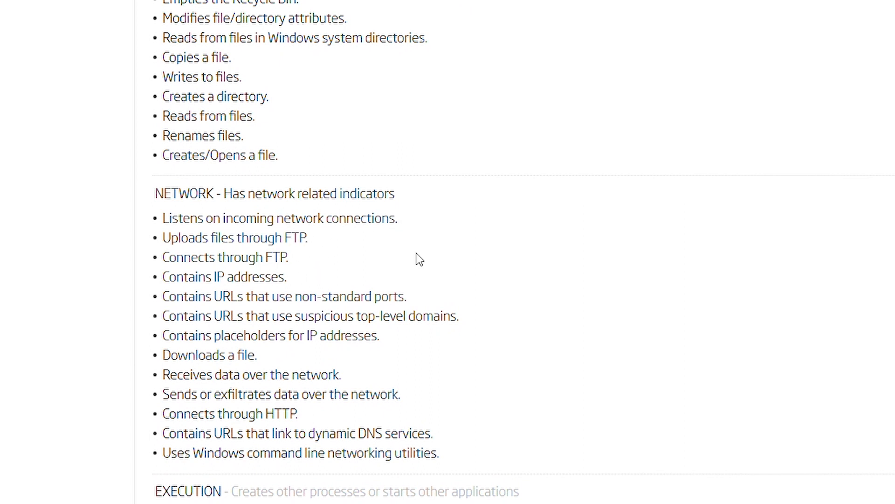
scroll("down", 3)
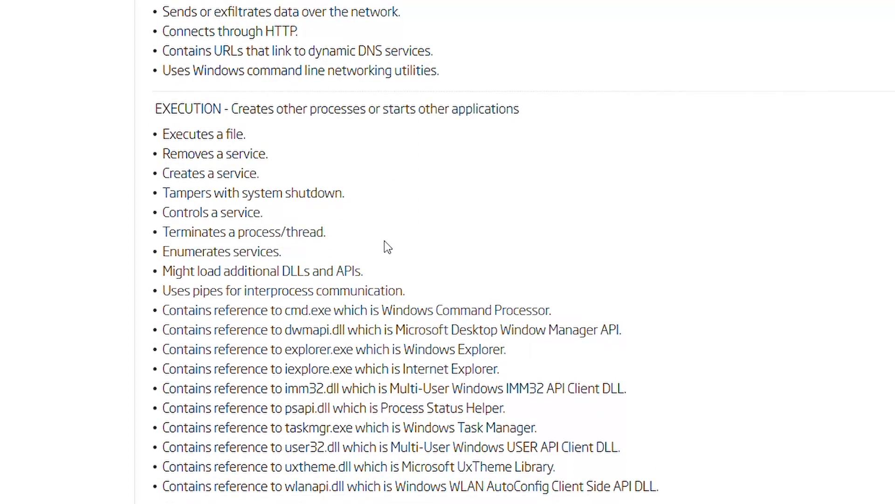
scroll("down", 3)
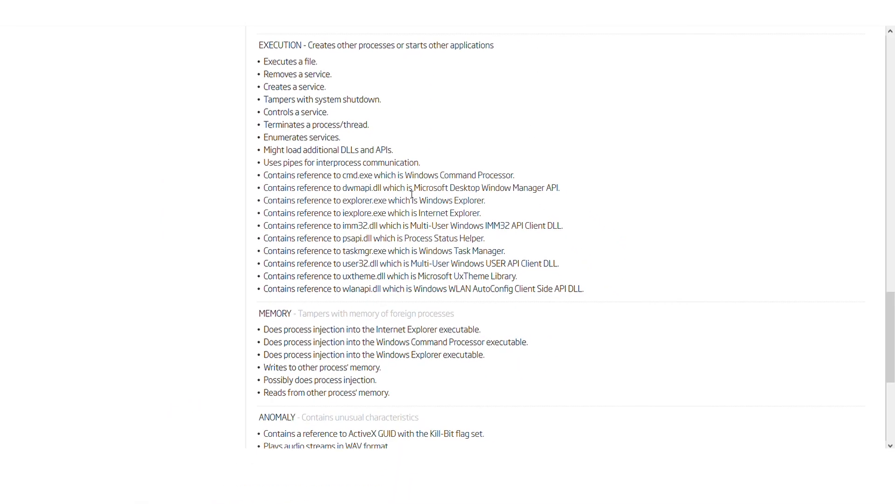
scroll("down", 3)
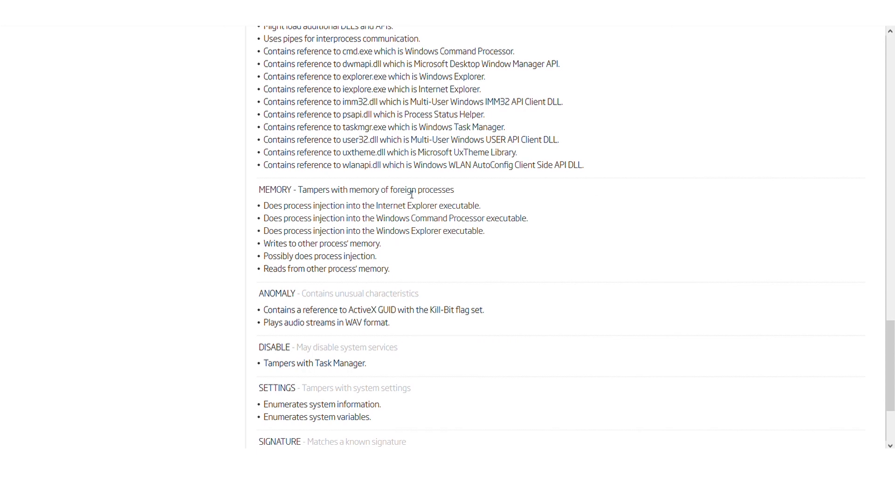
scroll("down", 3)
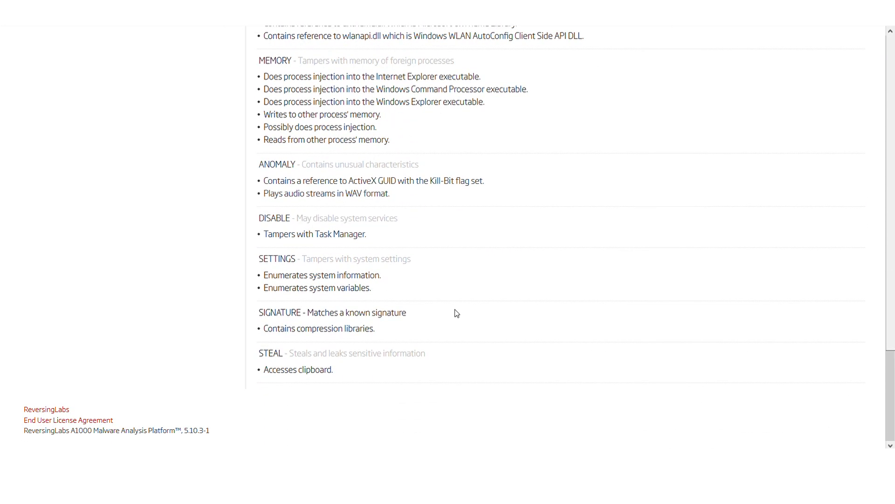
scroll("up", 3)
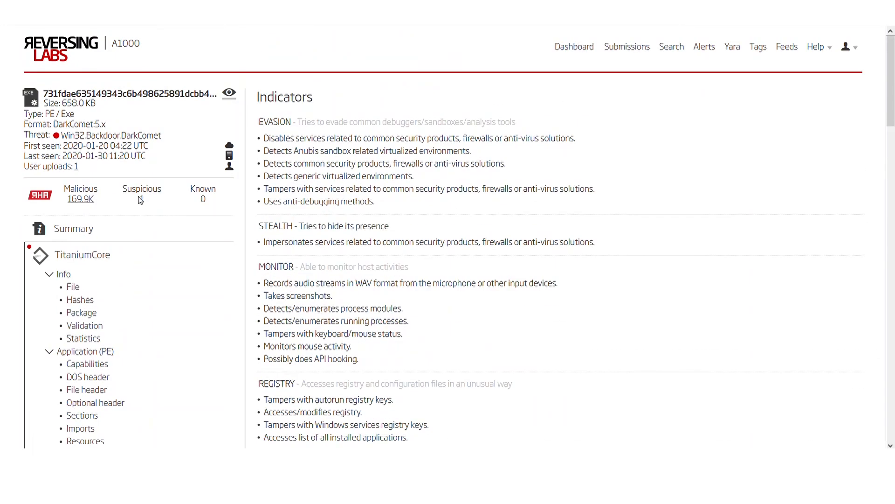
mouse_move(81, 312)
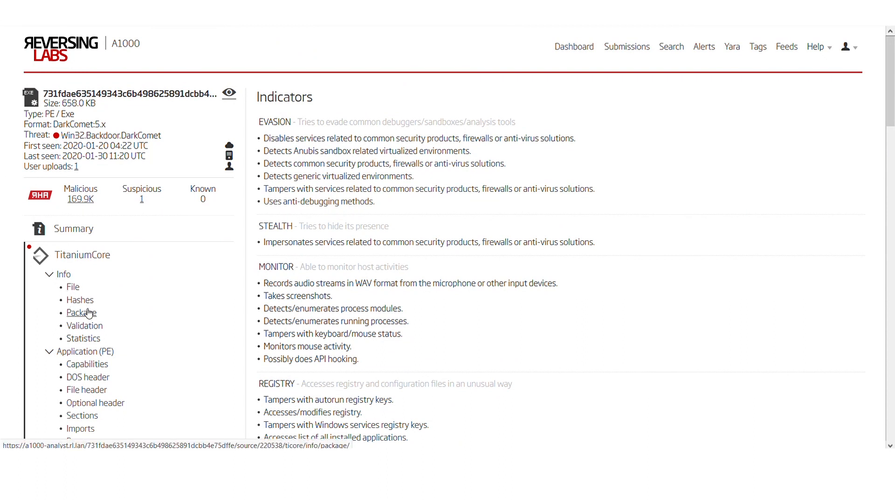
Show Info > Package with DarkComet version, mutex PWWZHQV and bot server support-microsoft.sytes.net.
left_click(81, 312)
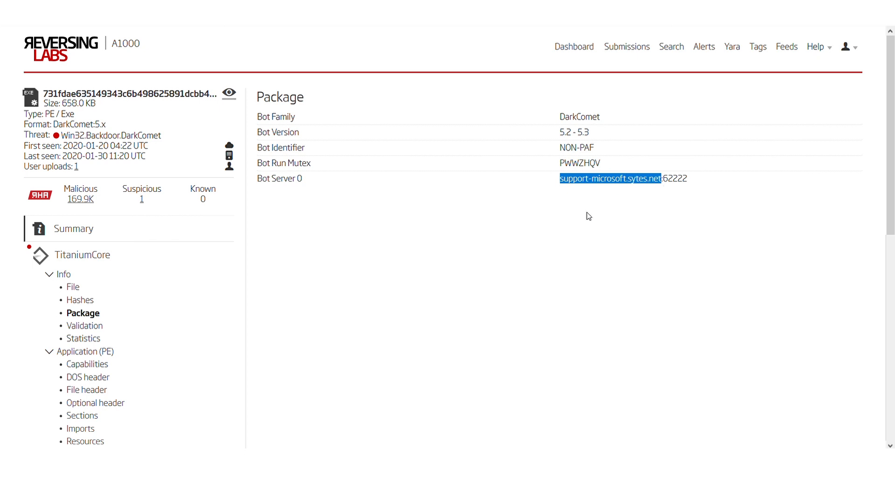
mouse_move(672, 46)
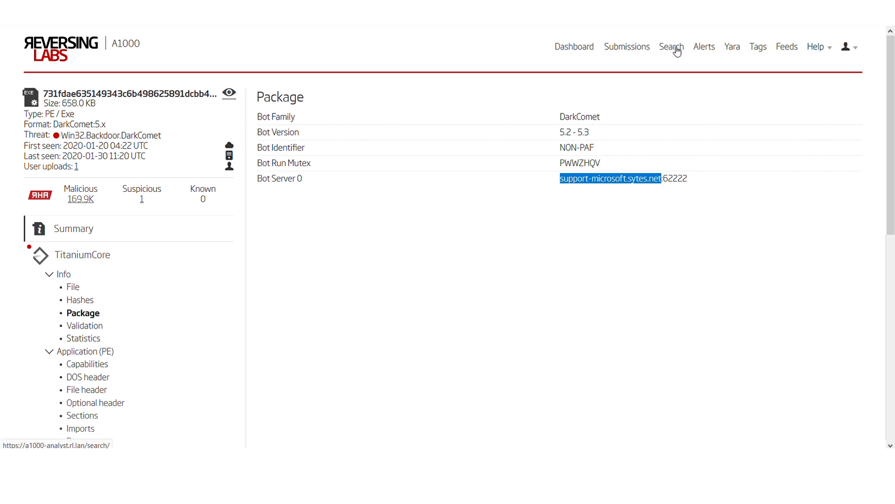
Run an advanced search for uri:"support-microsoft.sytes.net" and view its single cloud result, Win32.Backdoor.Fynloski.
left_click(670, 47)
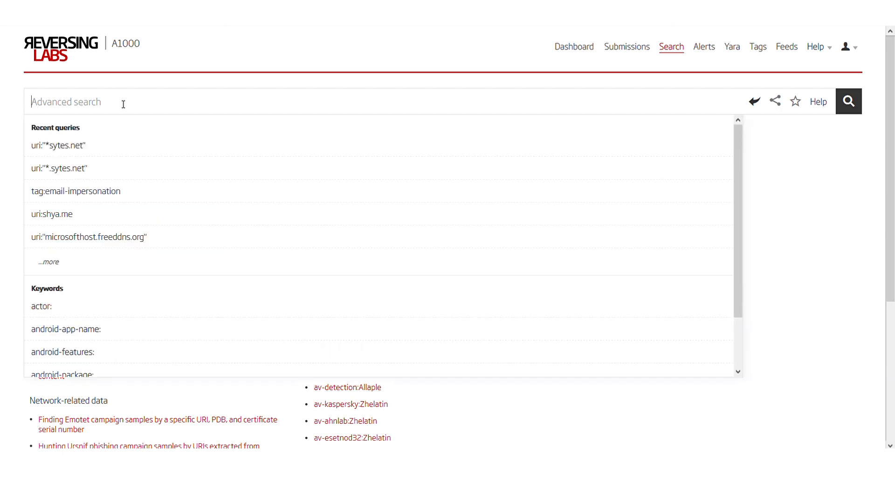
type("uti")
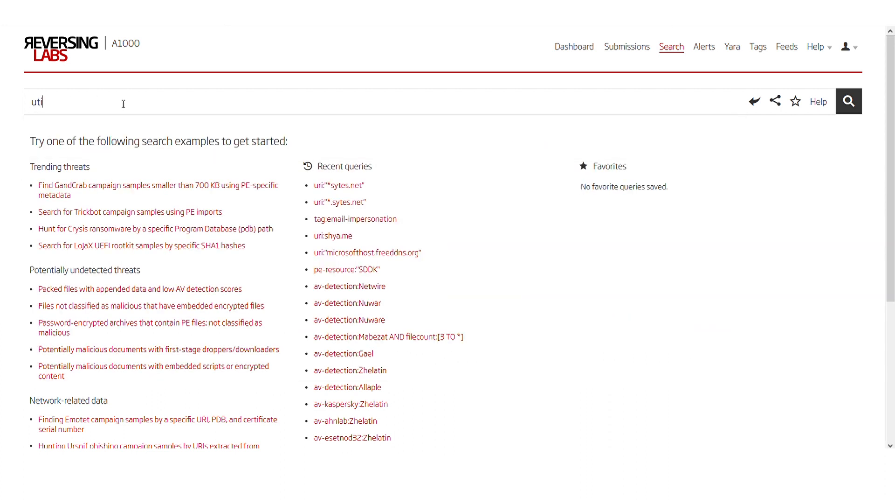
type("uri:\"support-microsoft.sytes.net")
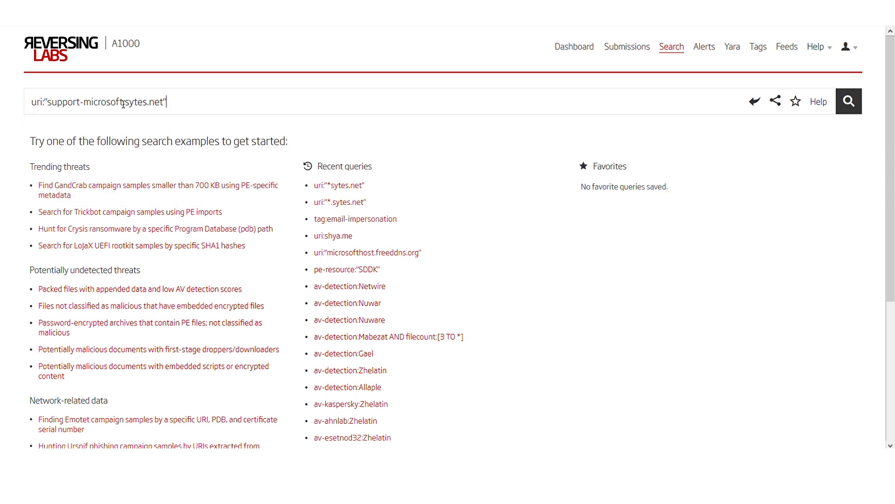
left_click(849, 100)
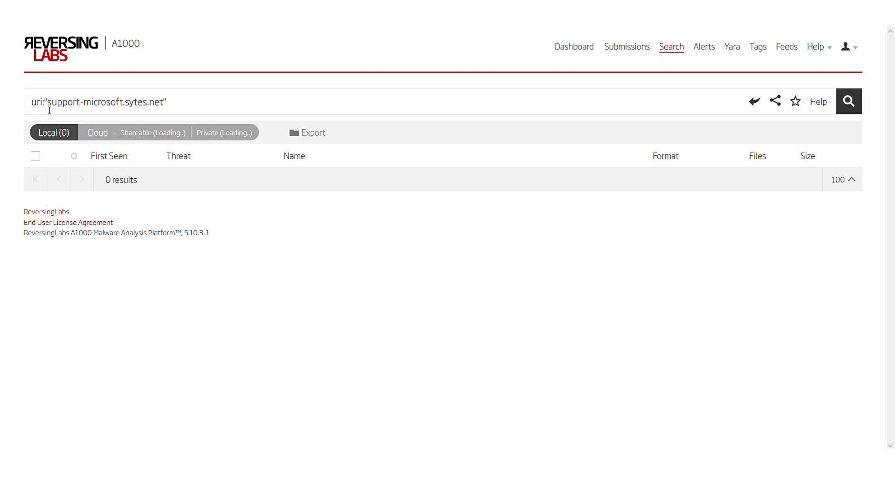
mouse_move(77, 73)
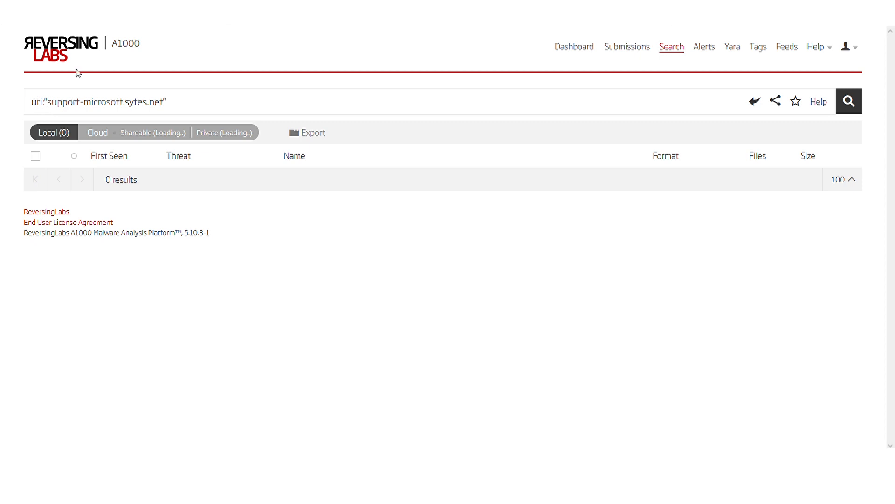
left_click(96, 131)
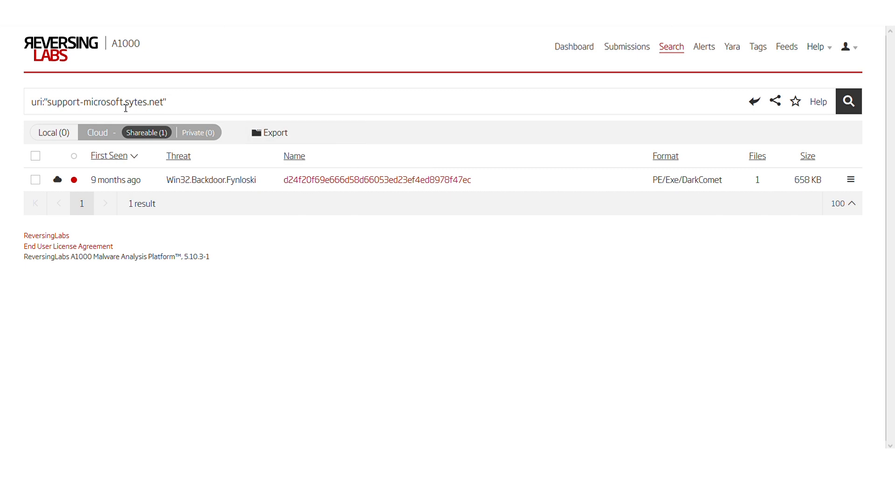
Replace 'support-microsoft' with * to search uri:"*.sytes.net" and browse the many related cloud samples.
left_click(167, 101)
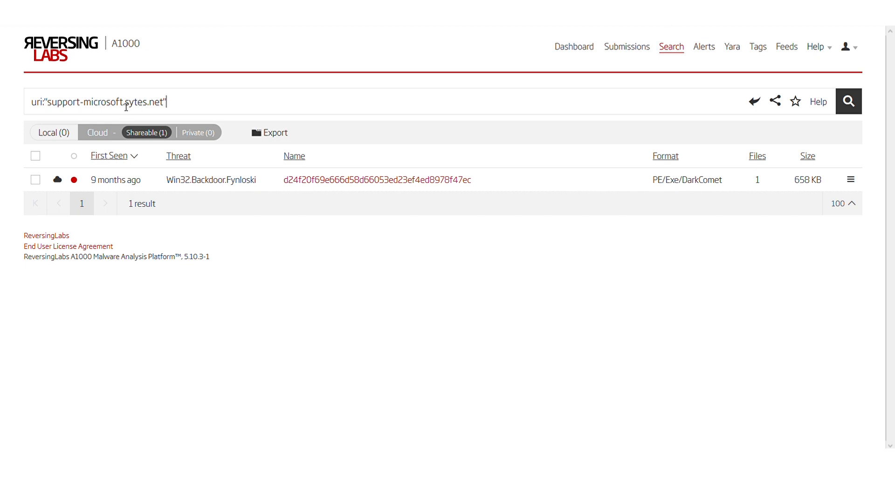
left_click(124, 102)
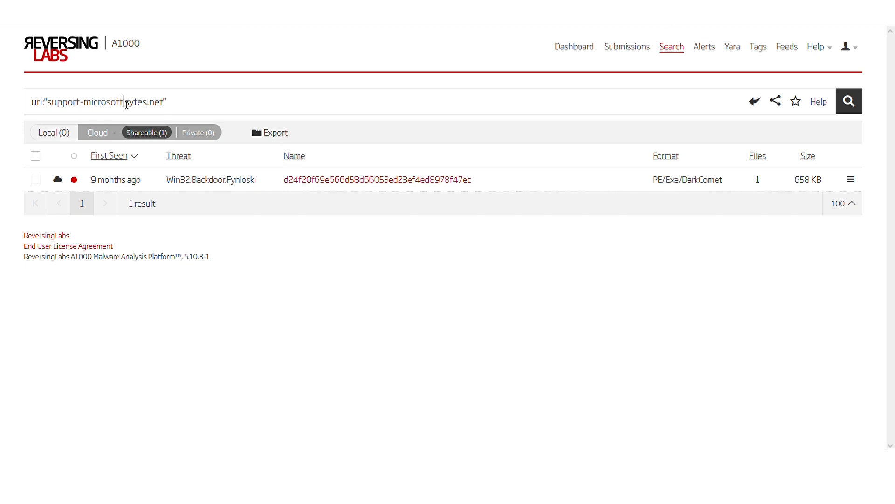
double_click(85, 102)
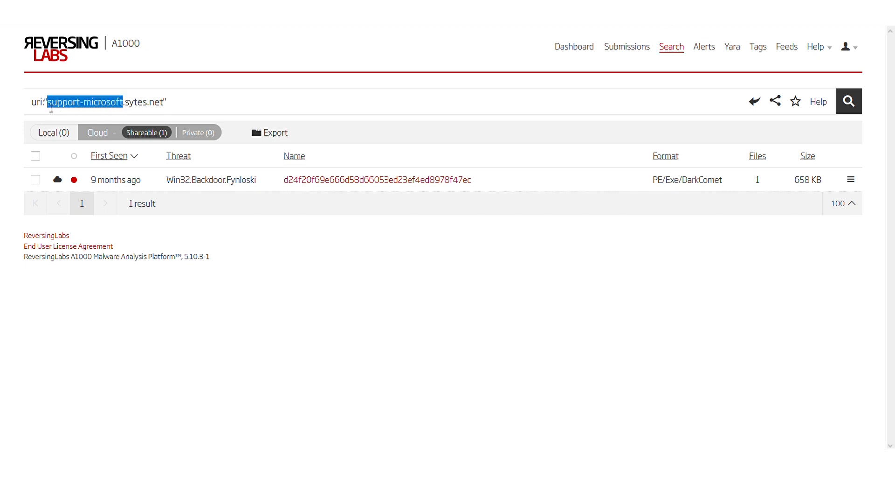
key("Delete")
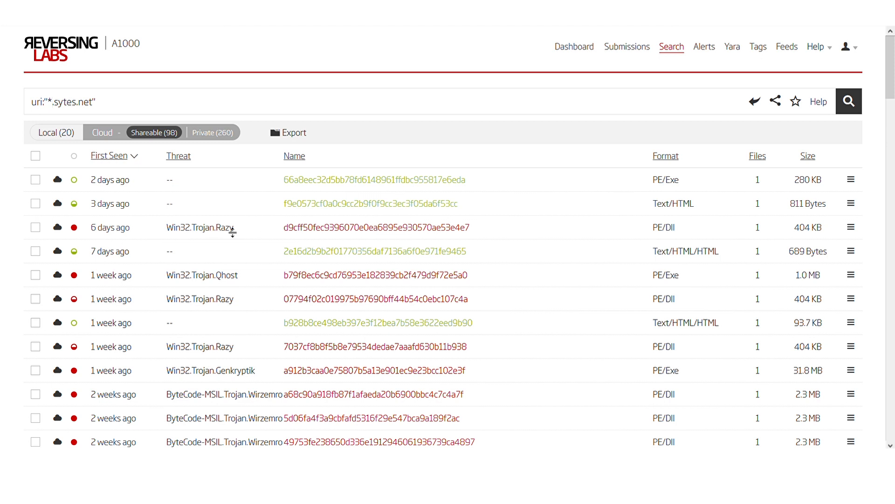
scroll("down", 3)
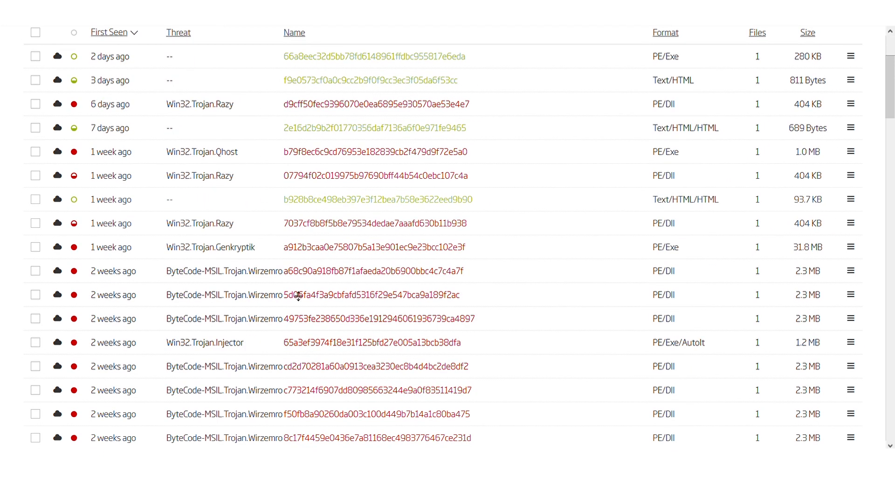